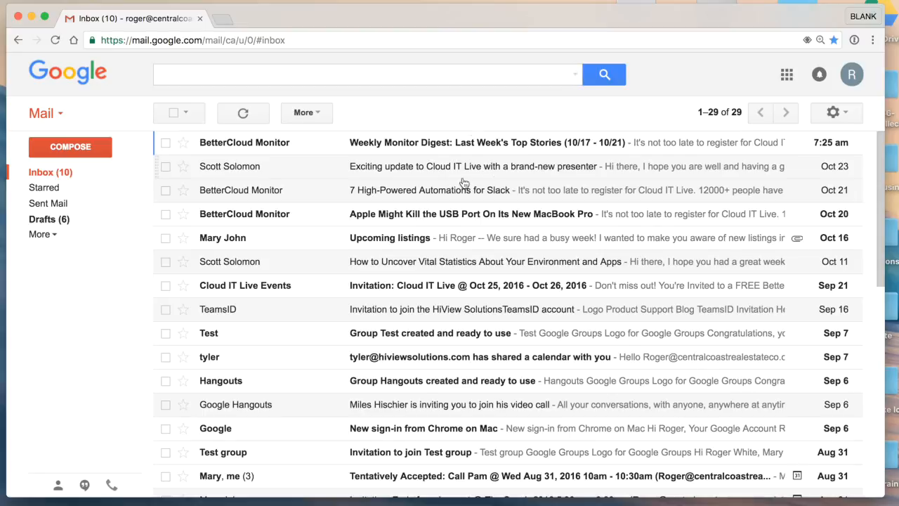
Expand More in the sidebar to show Important, Chats, All Mail, Spam, Trash and label options
click(43, 233)
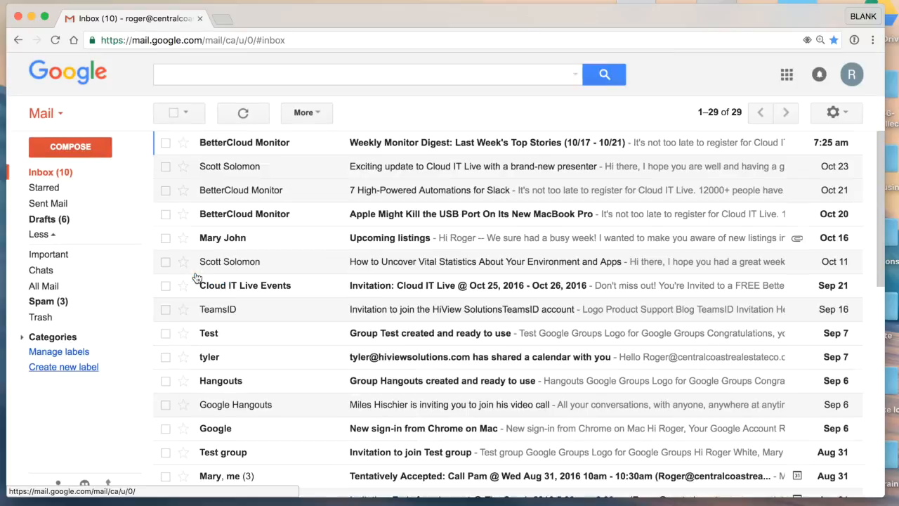
Switch the sidebar to the Hangouts contacts panel, collapsing the label list
click(38, 233)
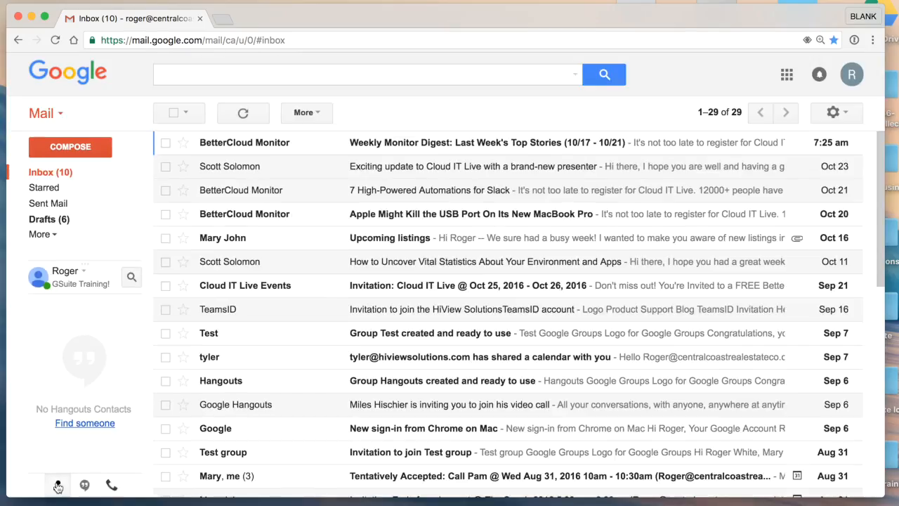
Switch the sidebar back to the expanded label list with Manage labels and Create new label
click(42, 234)
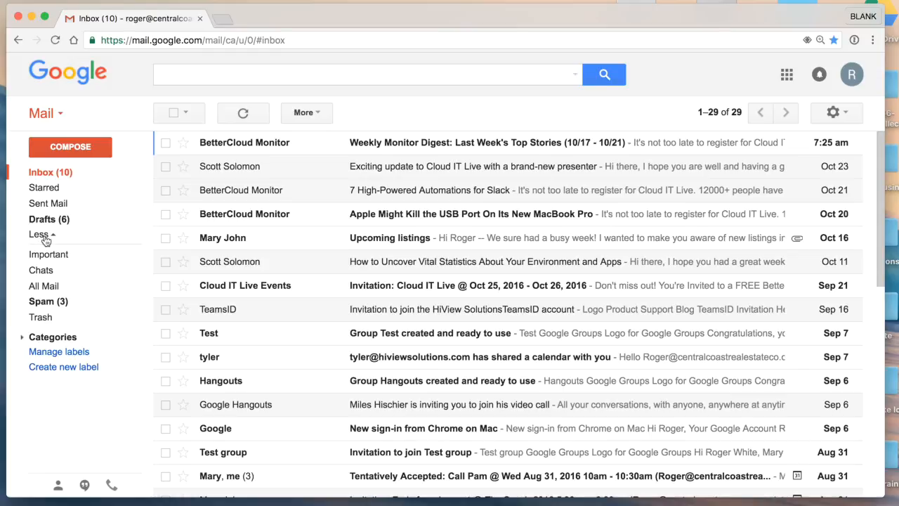